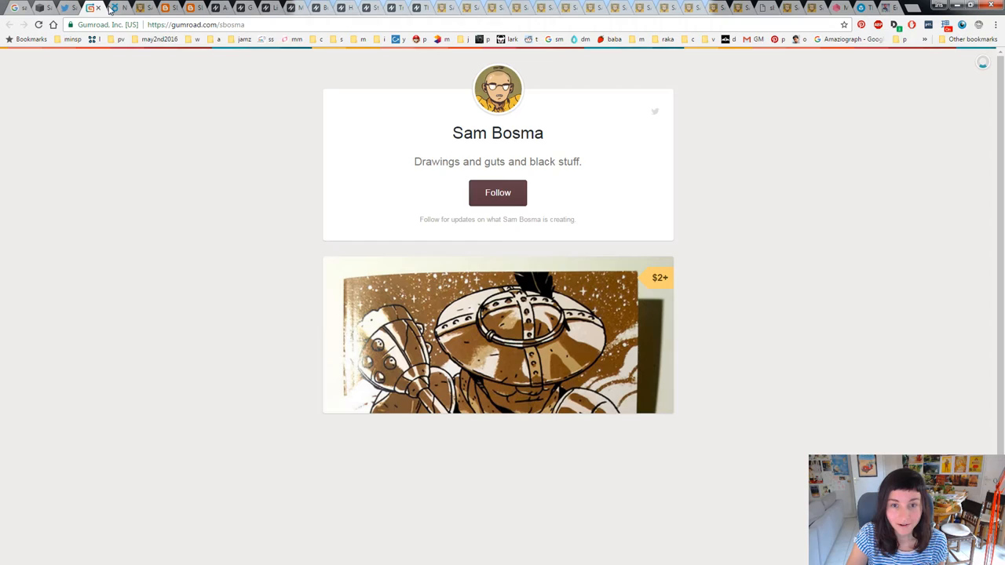
Switch to the INPRNT tab showing Sam Bosma's art prints gallery
click(115, 8)
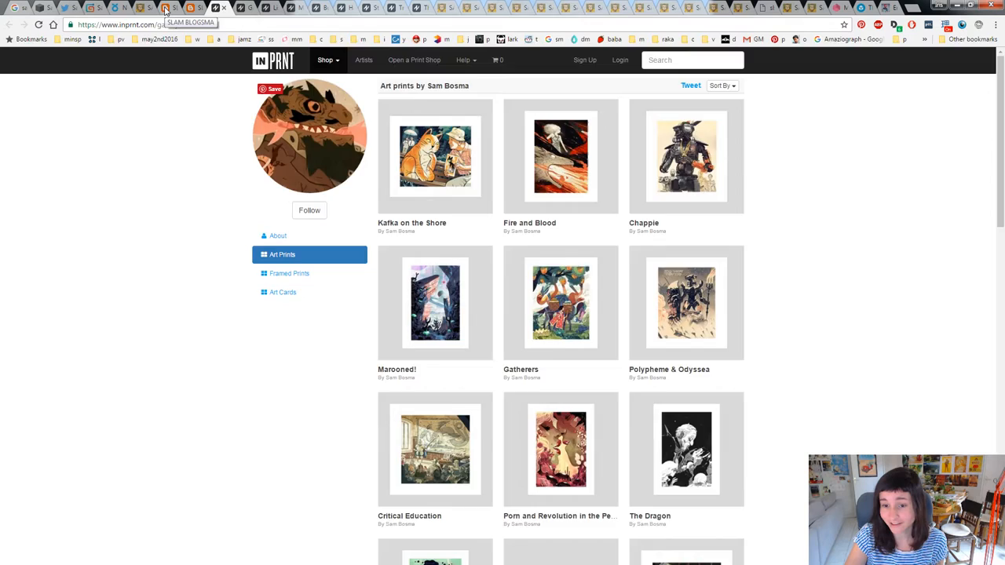
Open the Gatherers print page showing birds carrying baskets under a fruit tree
click(188, 8)
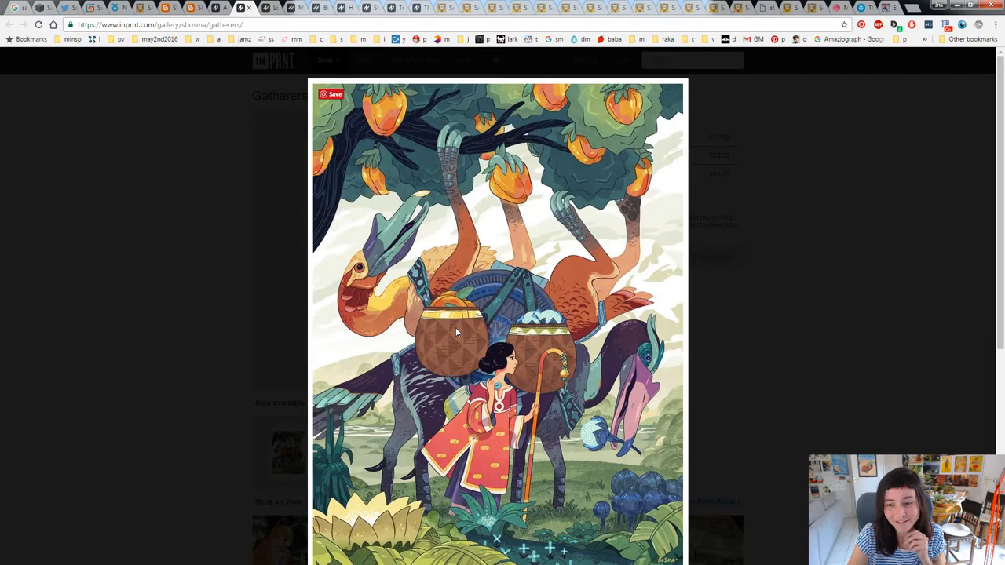
mouse_move(362, 313)
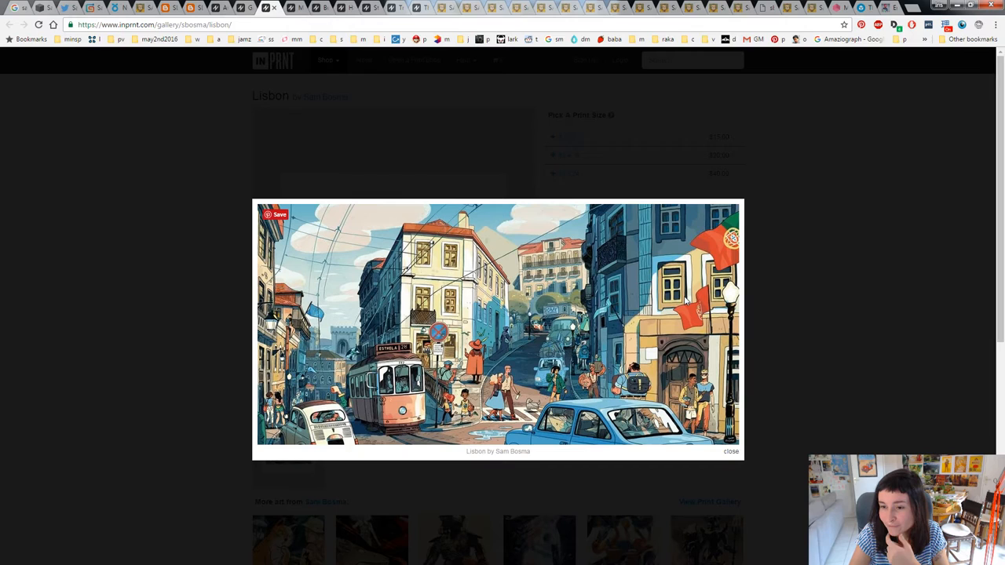
mouse_move(438, 267)
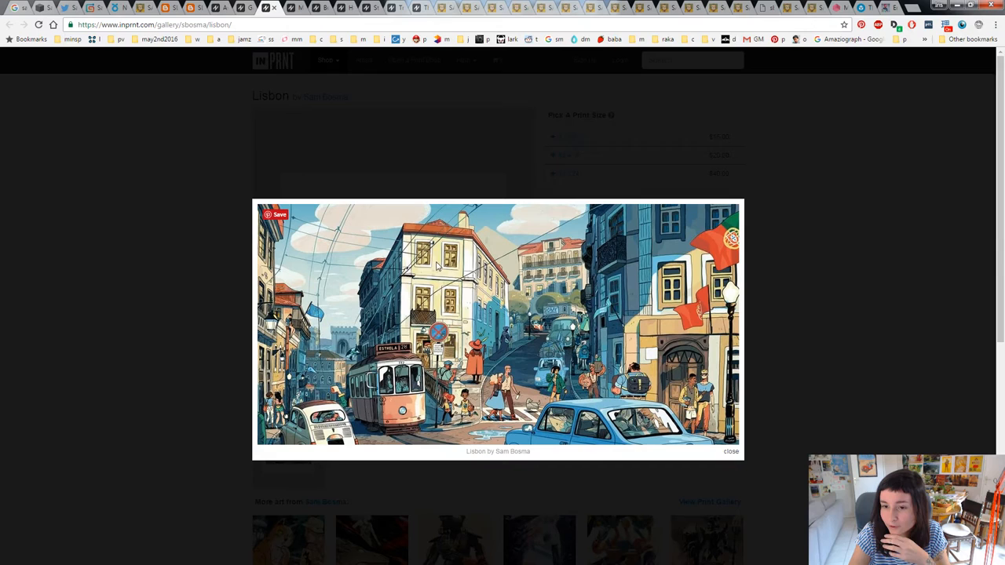
mouse_move(562, 330)
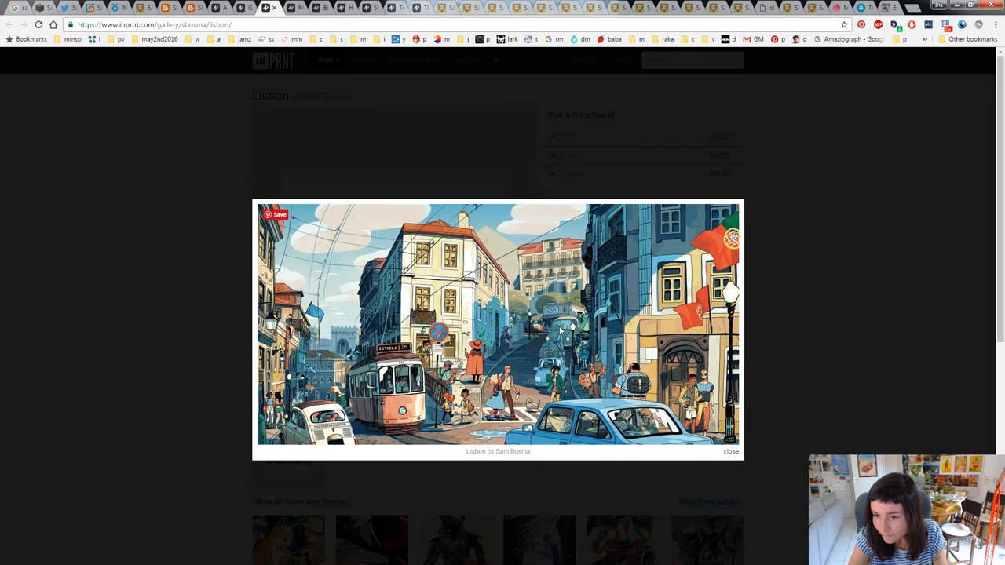
mouse_move(561, 330)
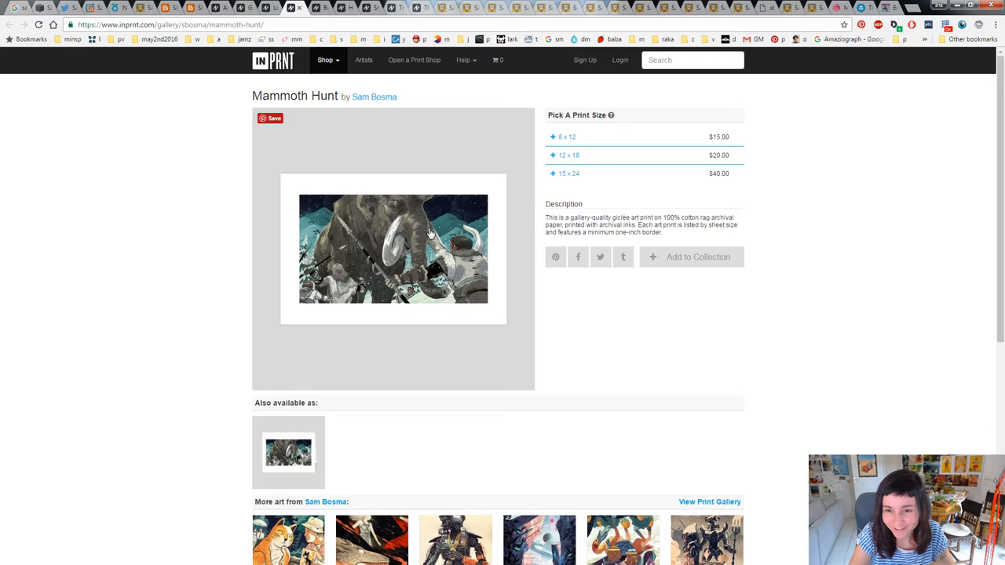
Enlarge the Mammoth Hunt print of hunters spearing a mammoth
click(393, 249)
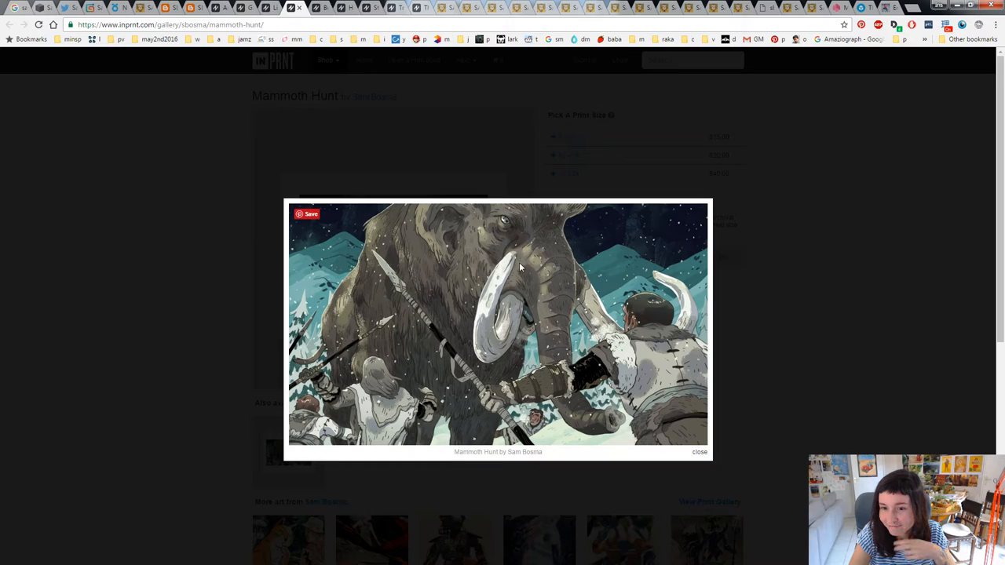
mouse_move(460, 302)
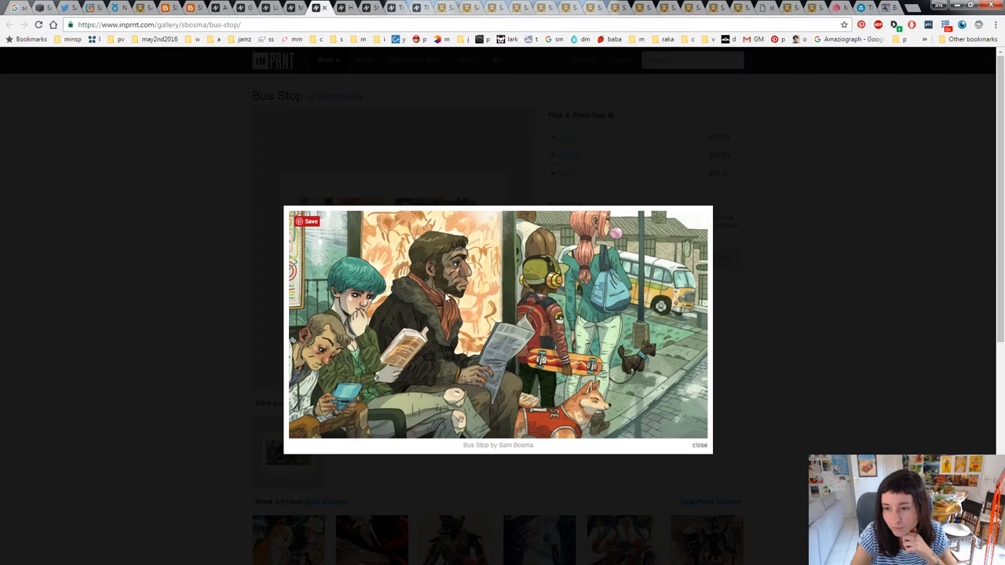
mouse_move(401, 262)
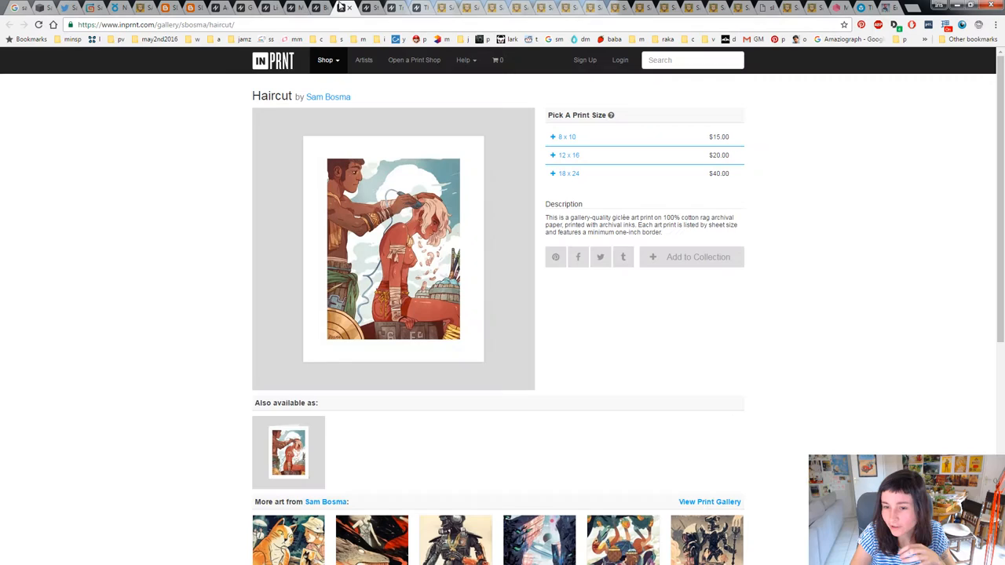
Open the Stability print page and view its artwork
click(393, 247)
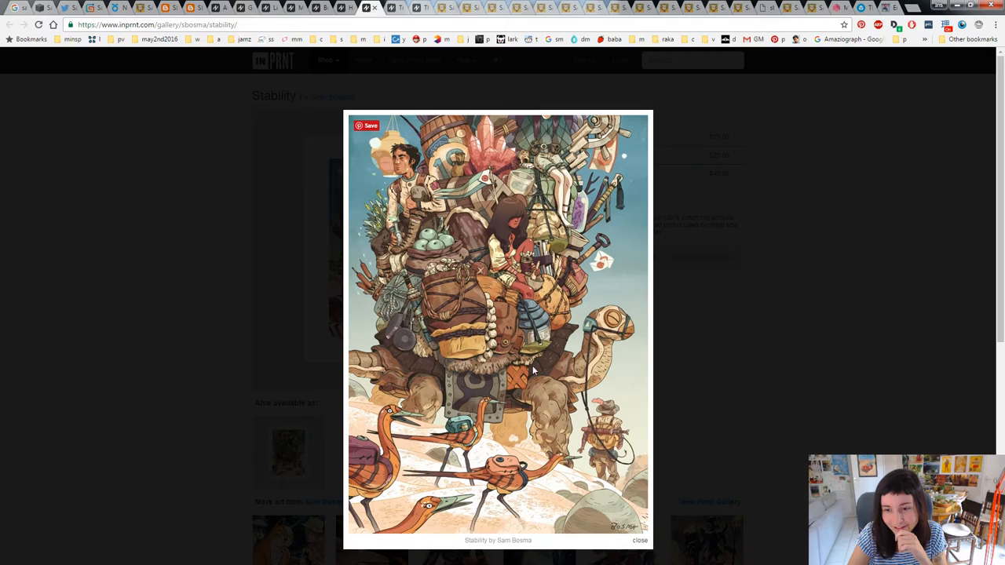
mouse_move(522, 301)
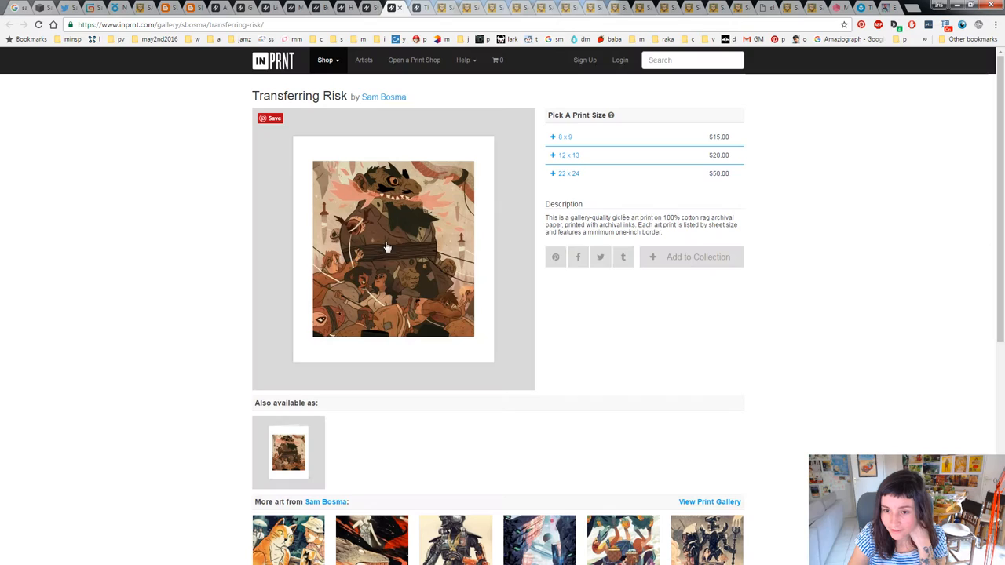
Enlarge the Transferring Risk artwork in the lightbox
click(392, 247)
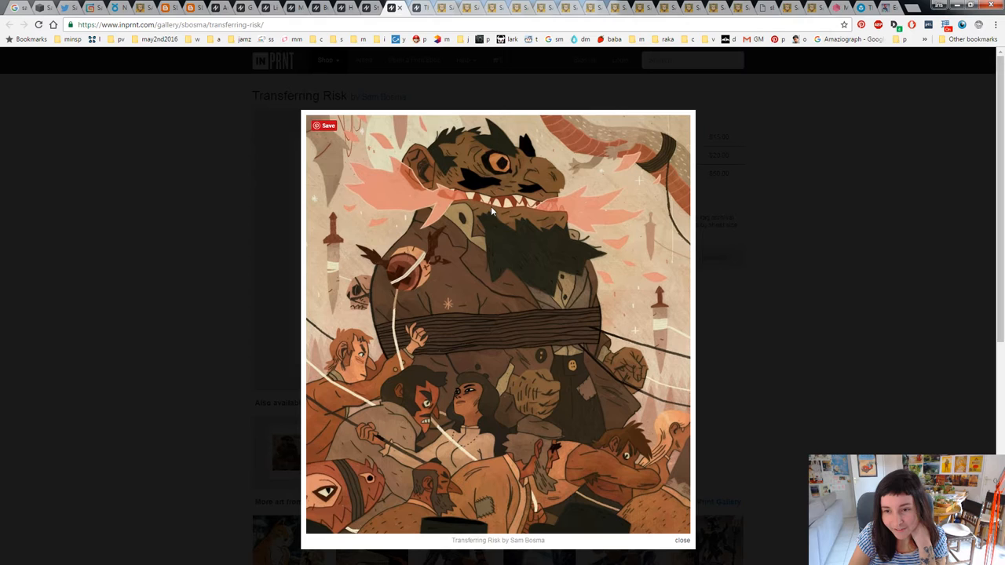
mouse_move(591, 285)
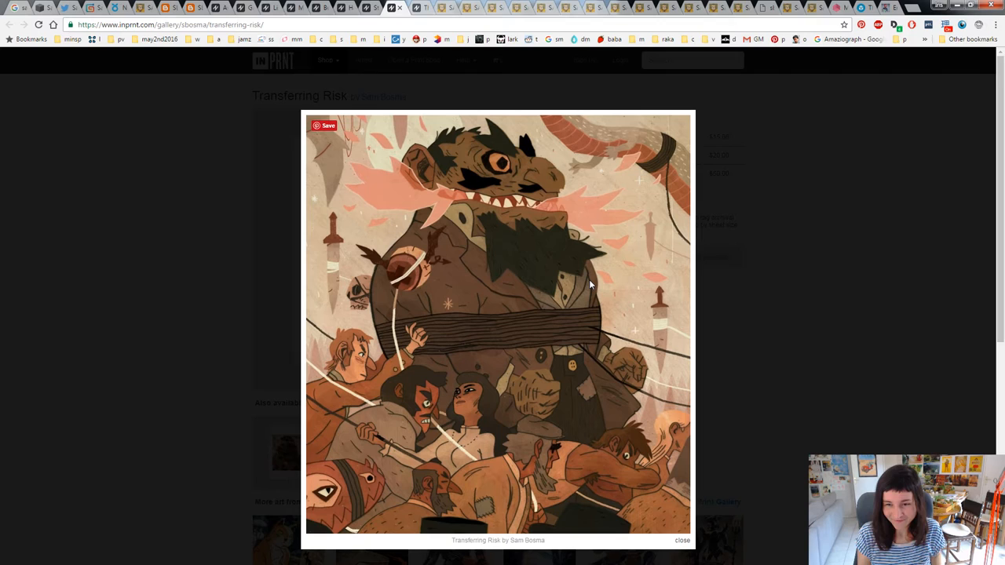
mouse_move(618, 455)
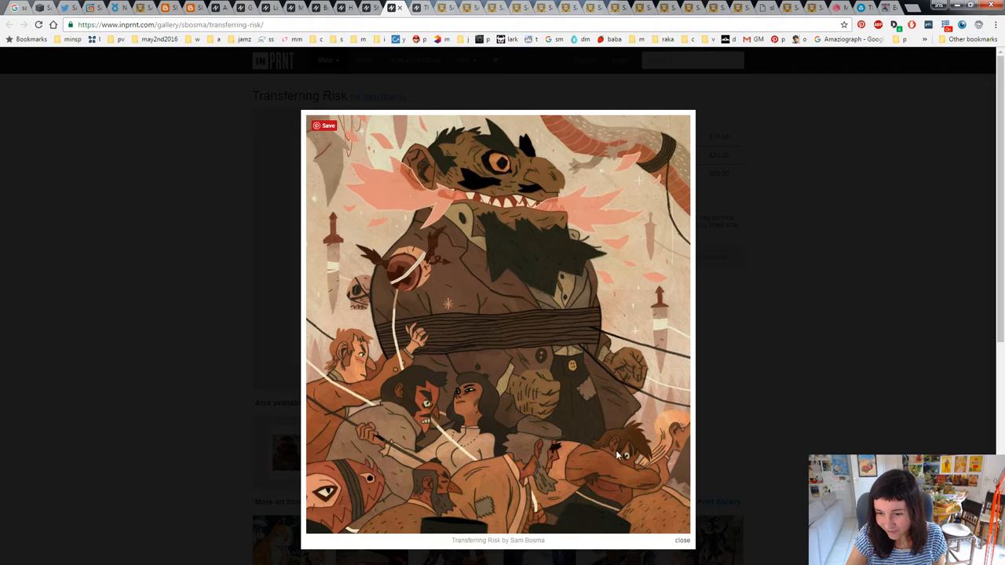
mouse_move(475, 285)
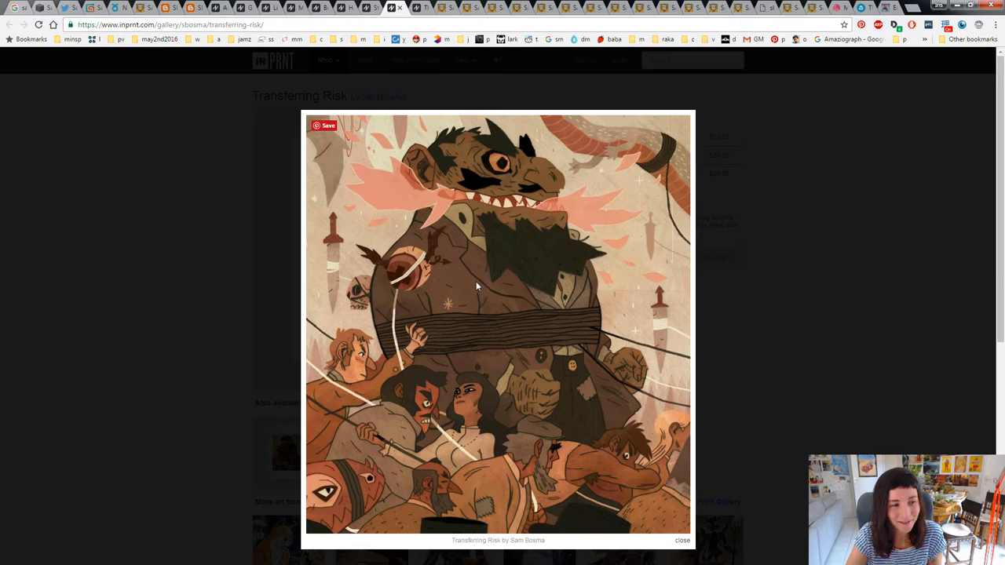
mouse_move(509, 202)
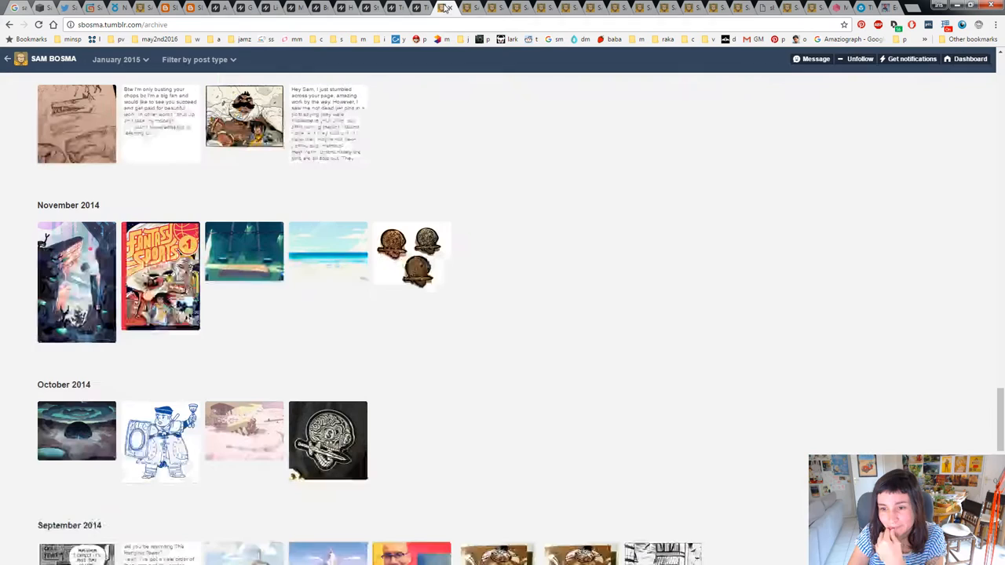
Scroll Sam Bosma's Tumblr archive down to the November–September 2014 posts
scroll(down, 3)
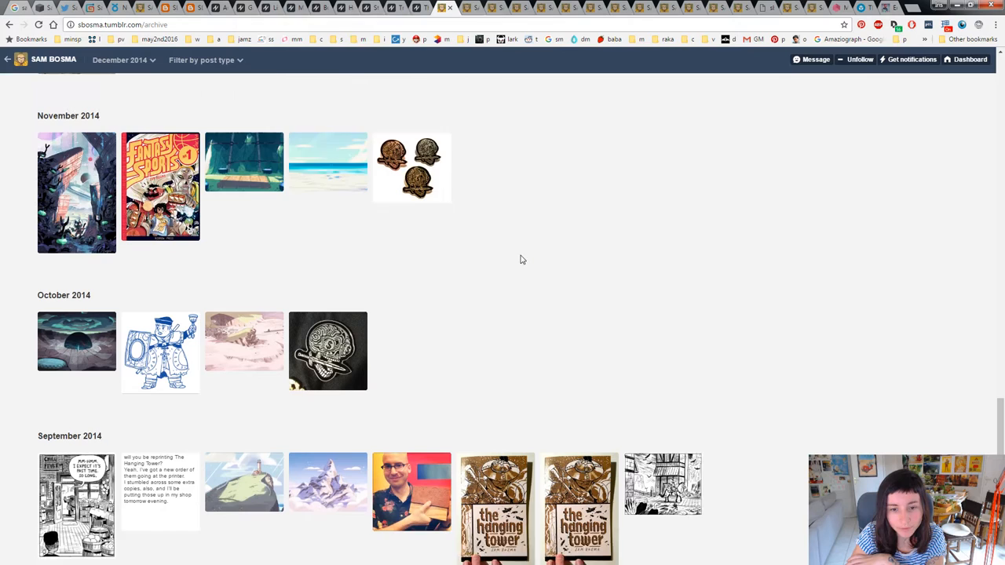
scroll(down, 3)
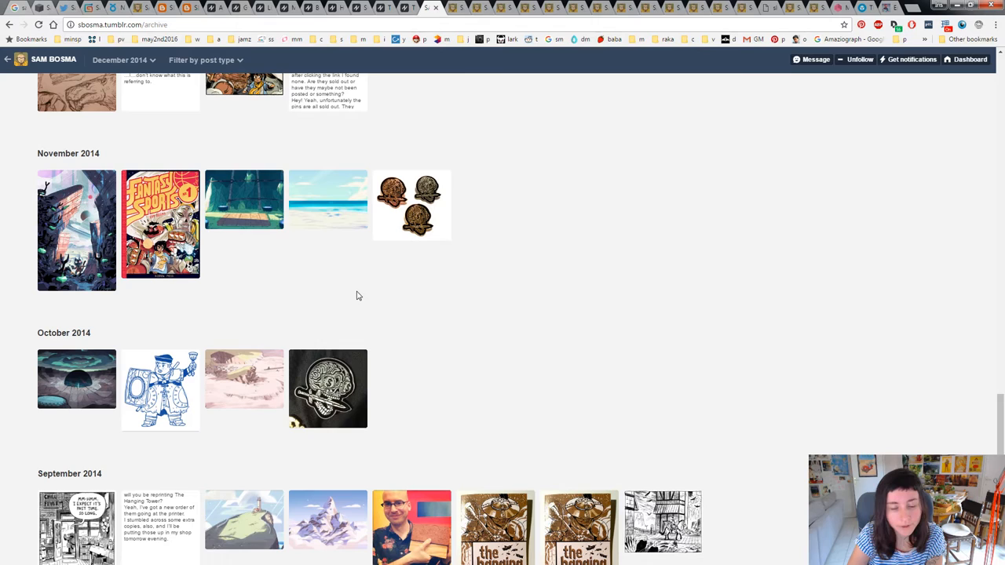
mouse_move(328, 518)
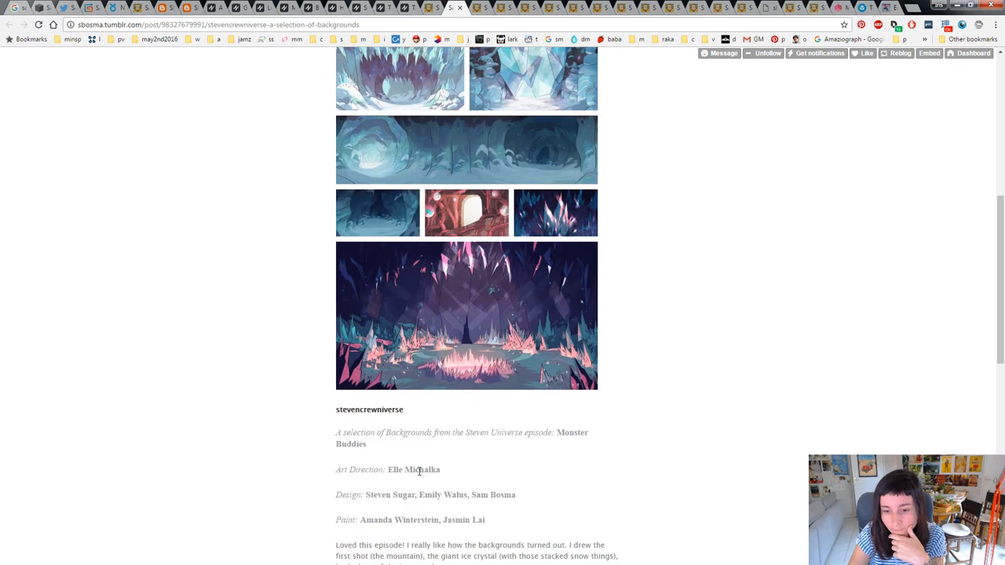
Scroll through the Monster Buddies crystal cave backgrounds post and its credits
scroll(up, 3)
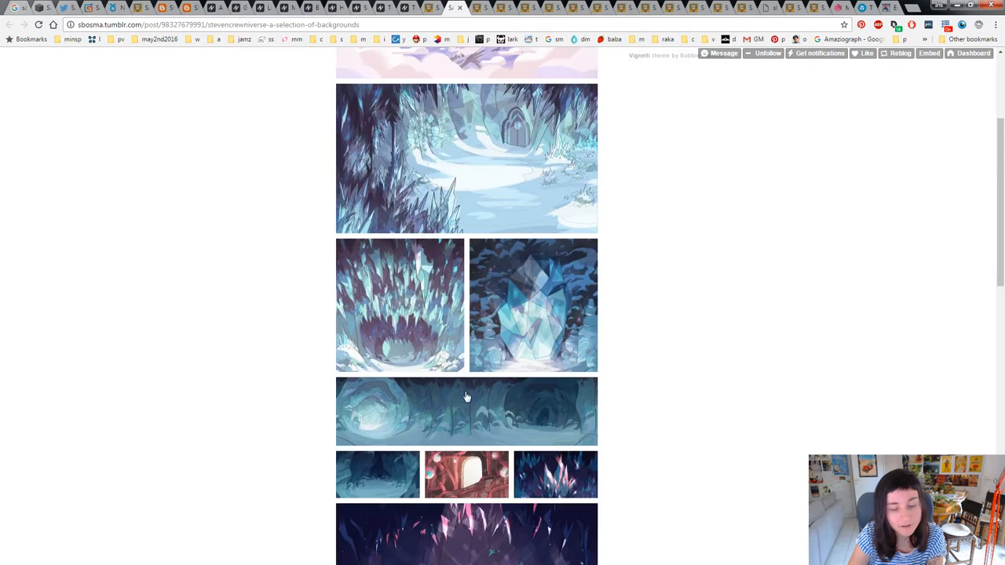
scroll(down, 3)
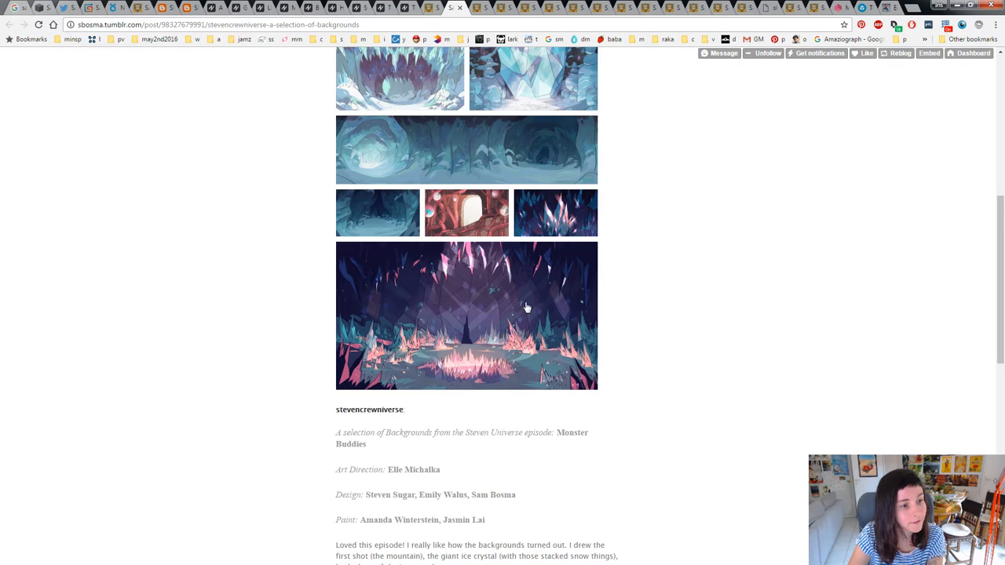
scroll(down, 3)
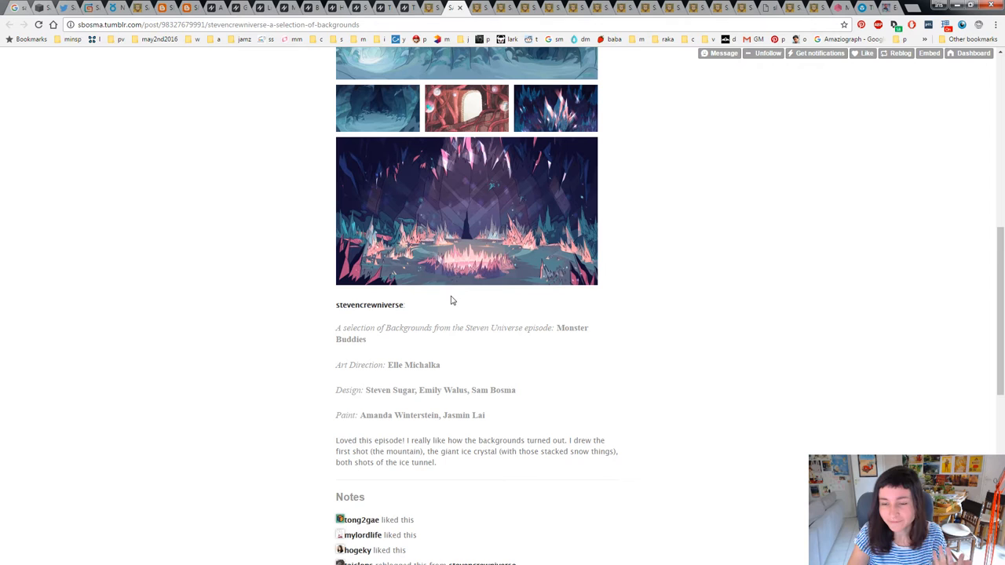
scroll(up, 3)
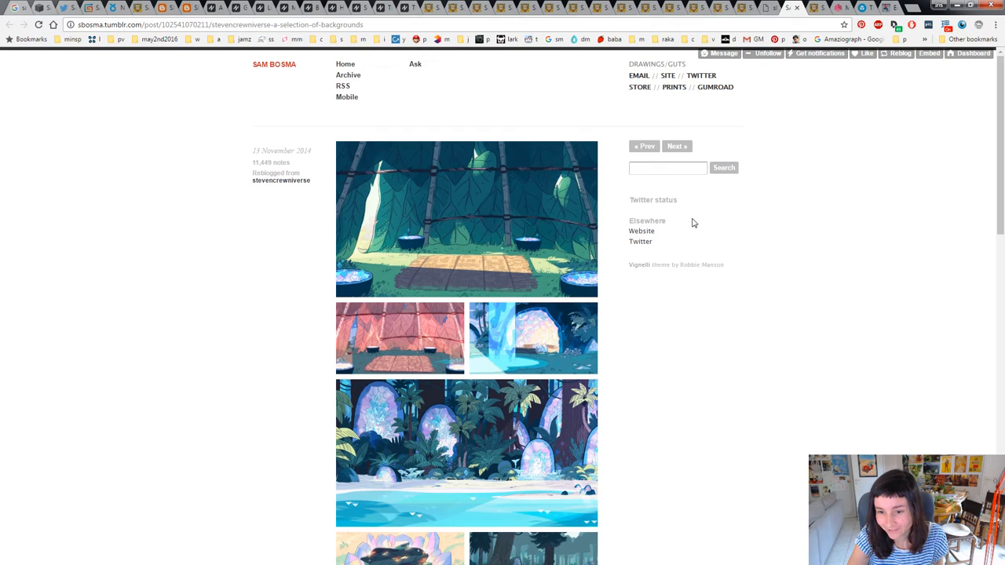
mouse_move(611, 219)
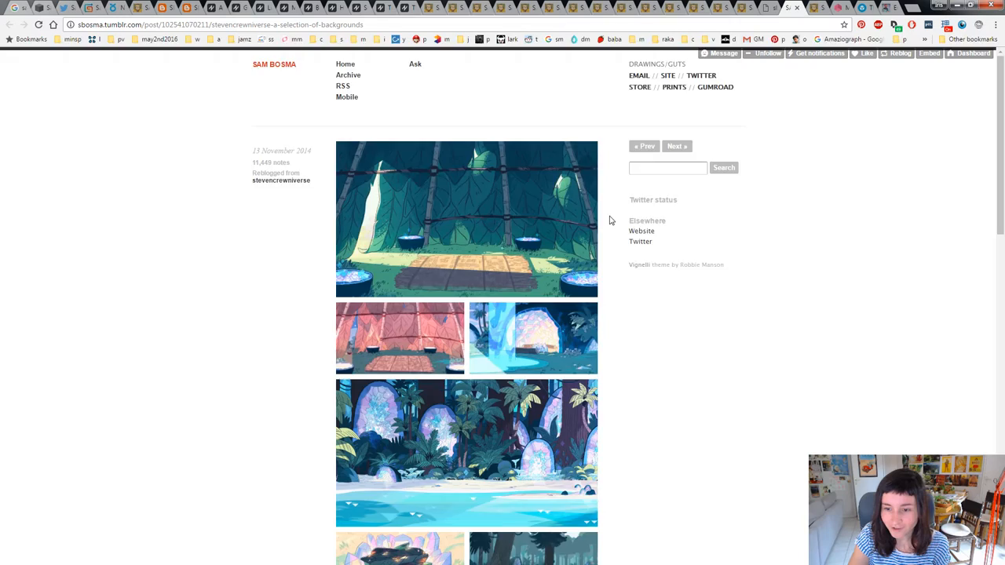
Move to the next background posts and scroll through the beach and temple island scenes
click(466, 453)
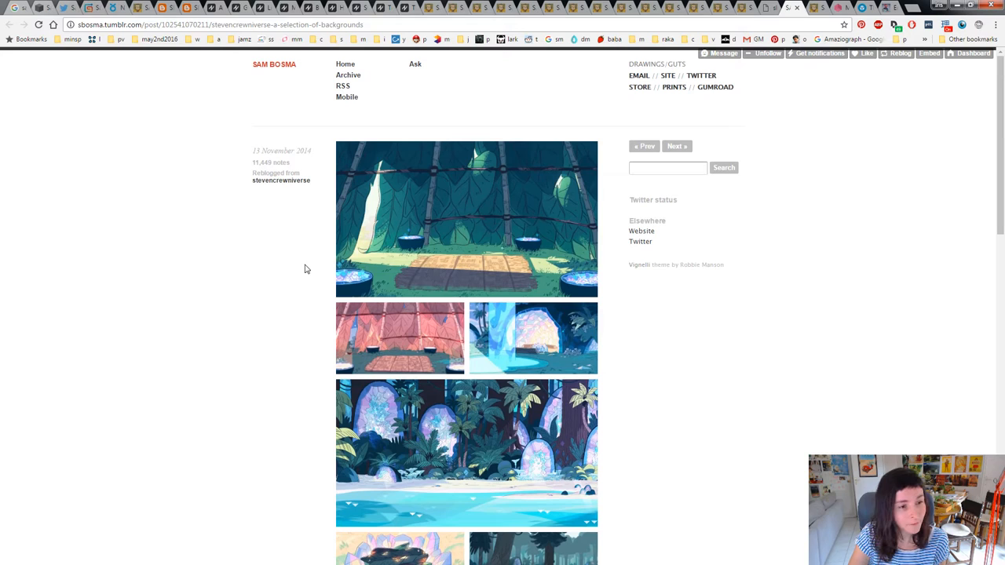
scroll(down, 3)
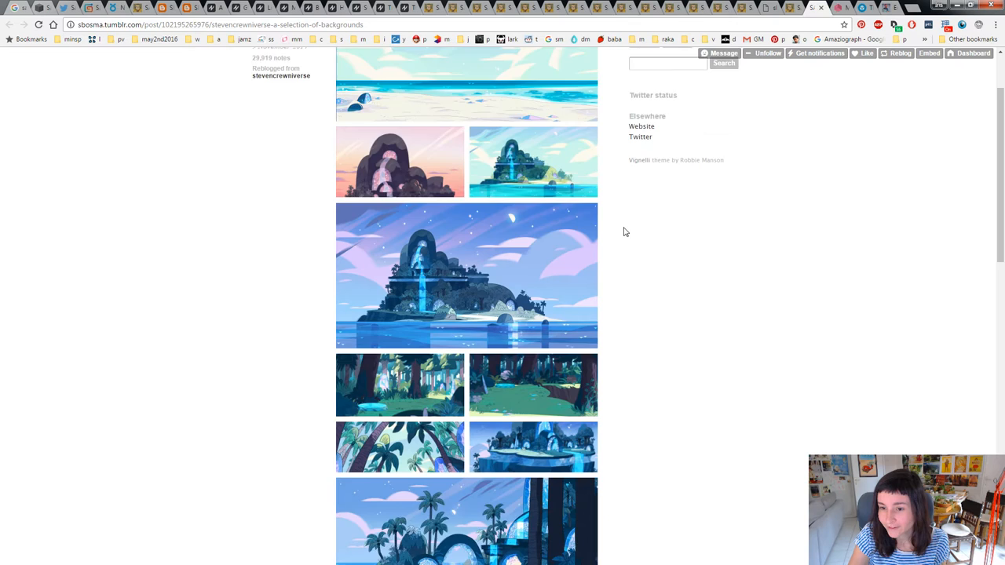
click(467, 275)
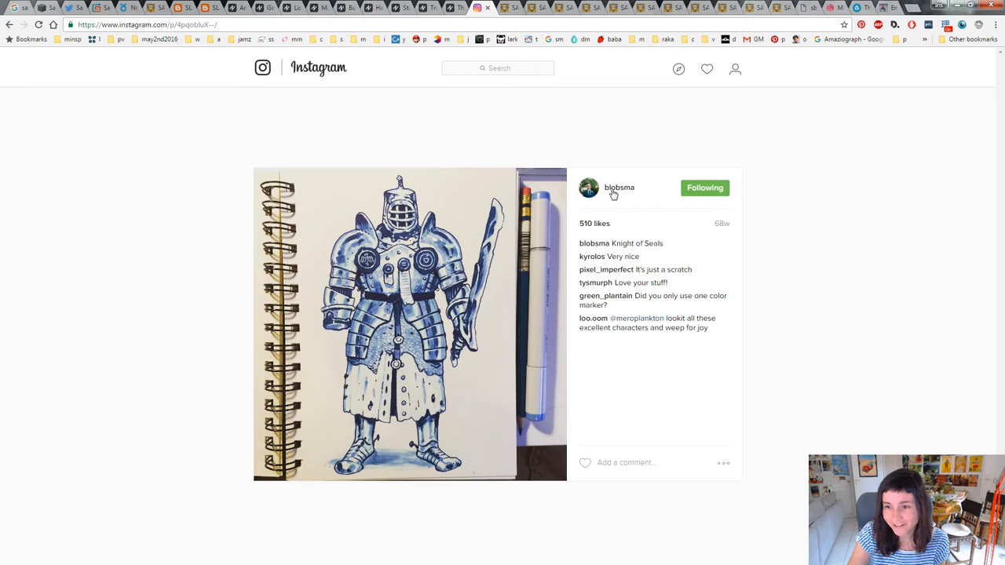
click(160, 7)
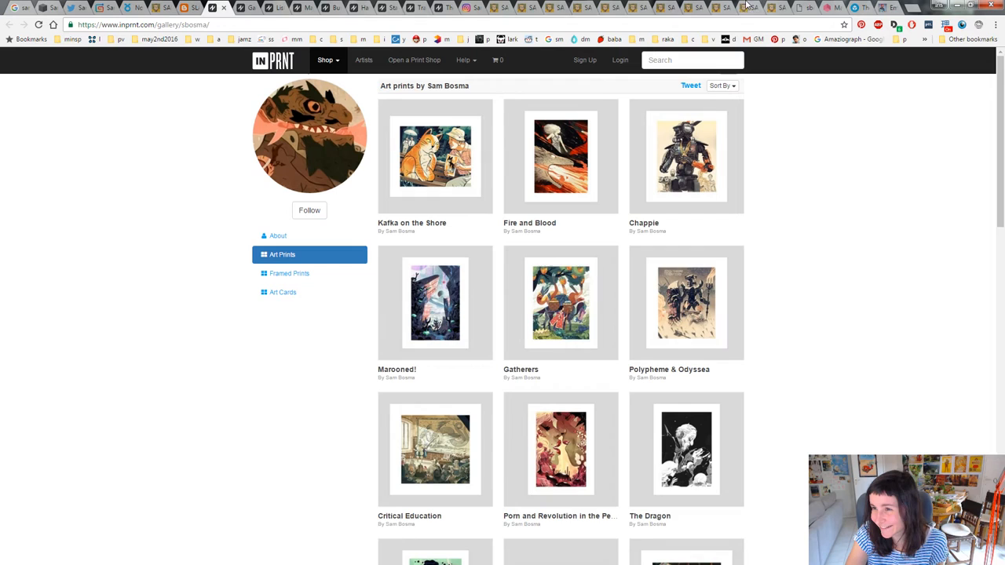
Look over the INPRNT prints grid, then Tumblr's 'The victor' sketchbook post
click(448, 8)
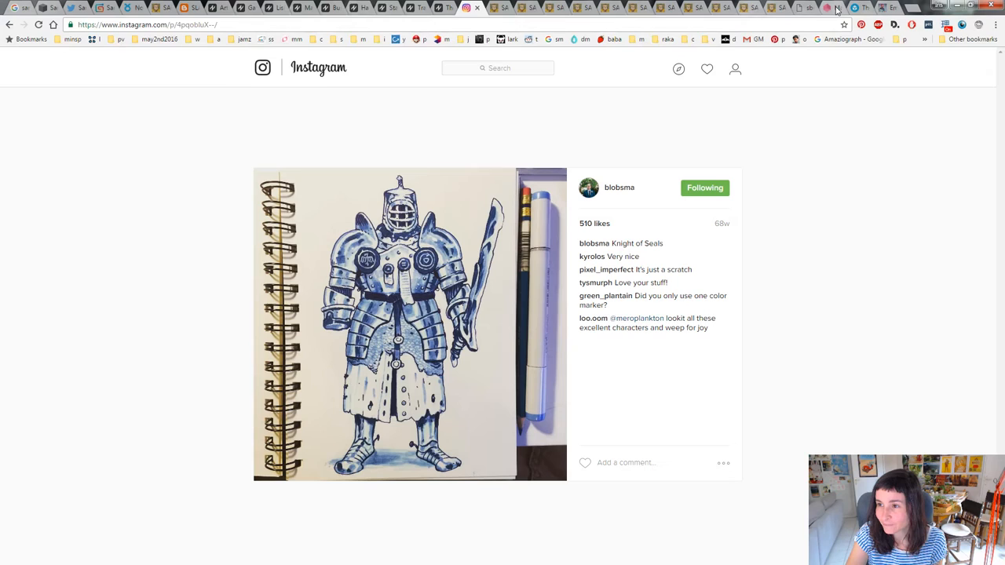
click(466, 8)
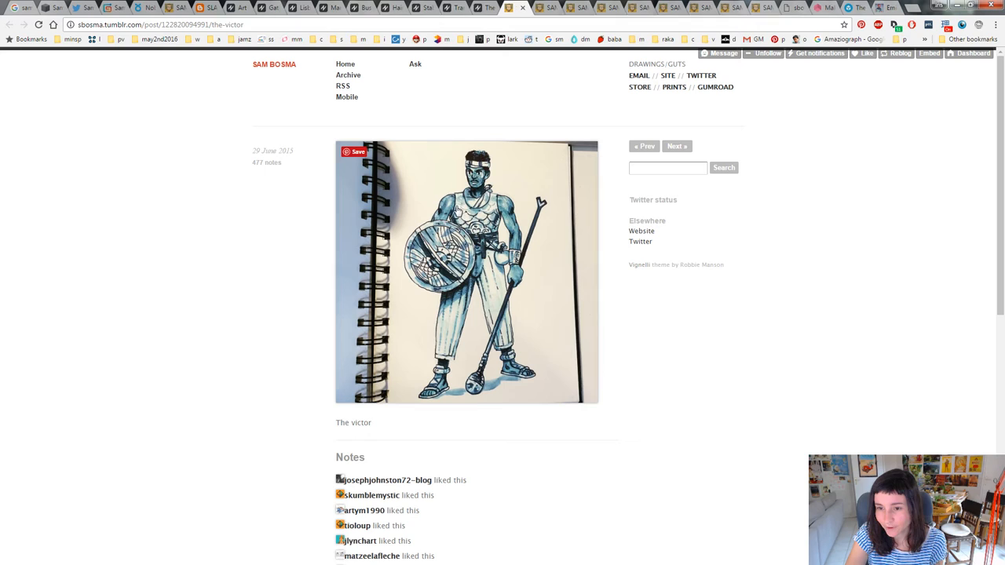
mouse_move(448, 265)
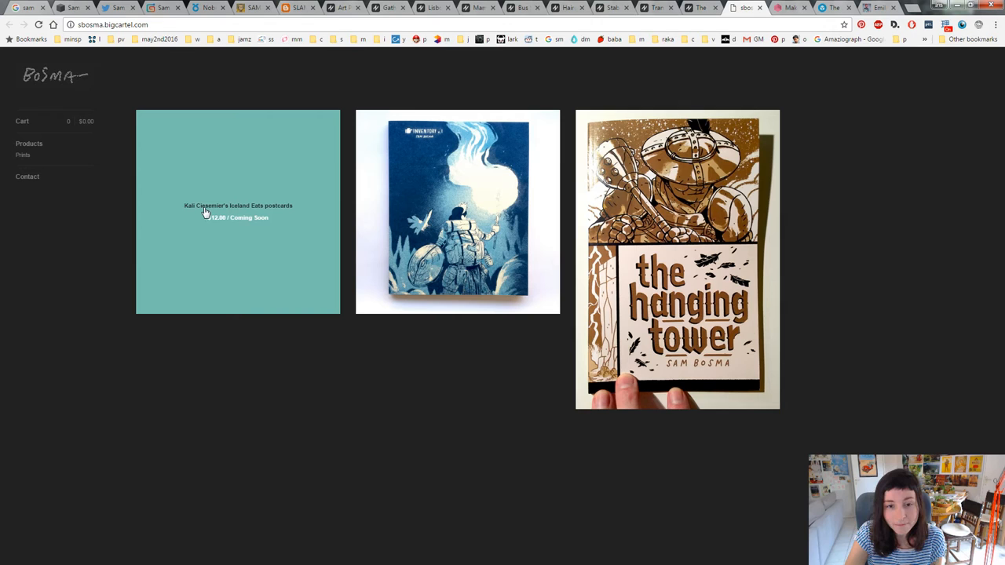
mouse_move(227, 234)
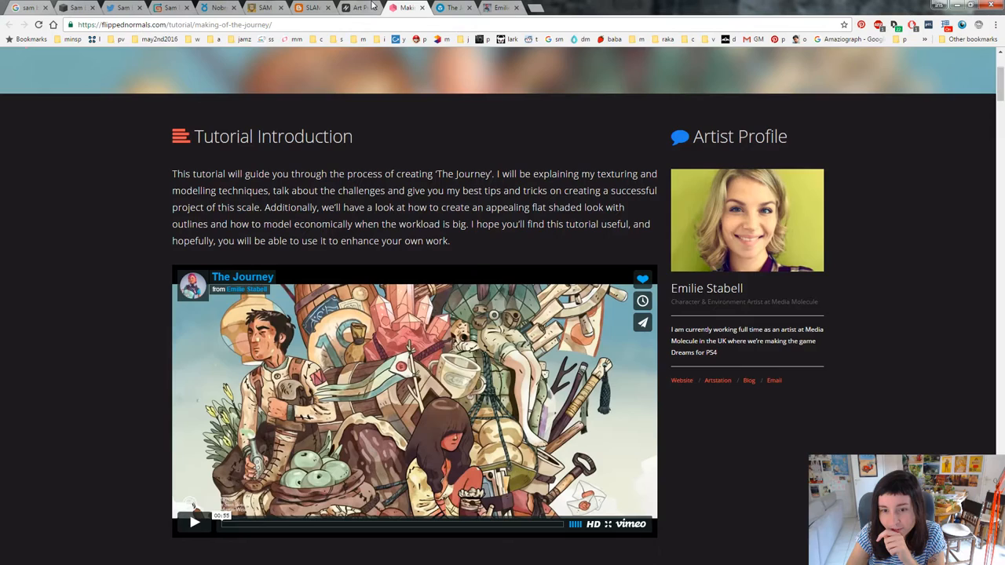
Close a leftover store tab to reveal Emilie Stabell's 'The Journey' tutorial page
click(307, 7)
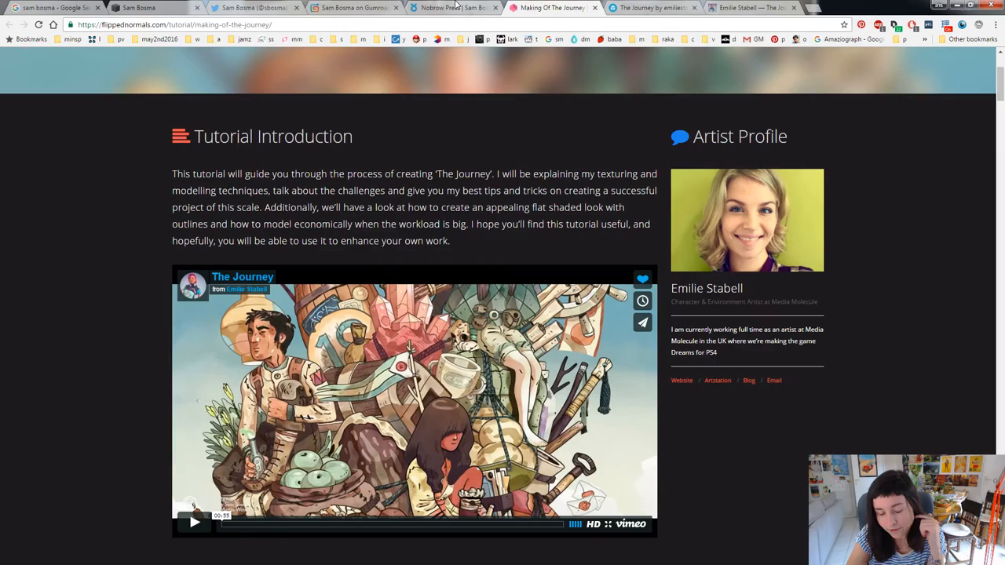
Close the Gumroad, Nobrow Press and Twitter profile tabs
click(252, 7)
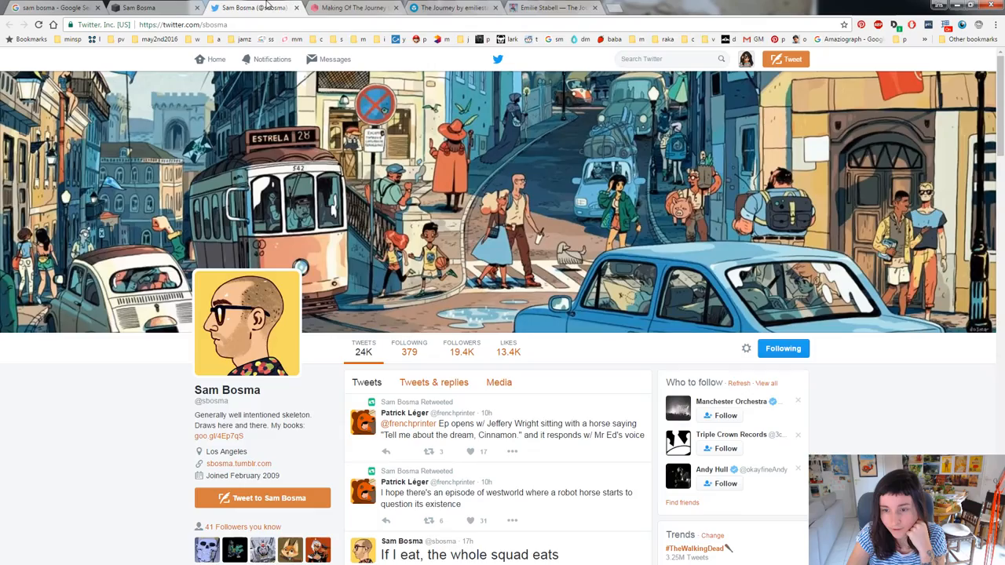
click(230, 7)
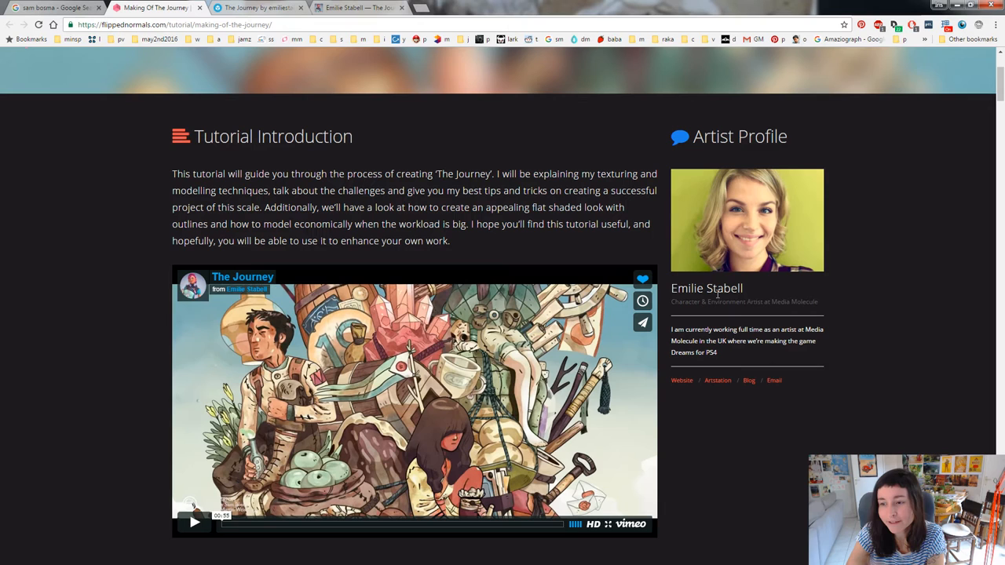
Scroll to the 'Deciding on the Concept' section, then switch to Emilie Stabell's Tumblr post
scroll(down, 3)
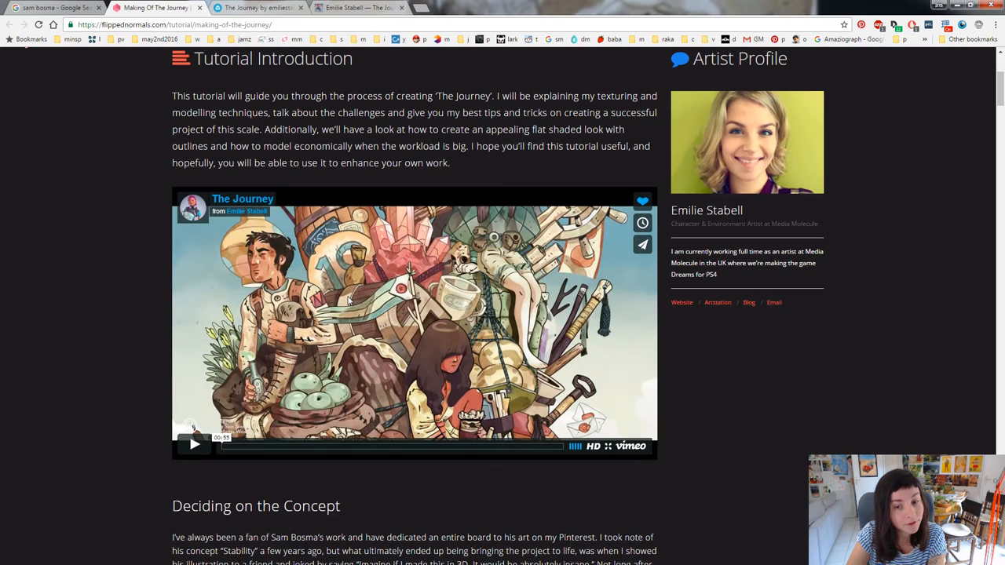
mouse_move(350, 294)
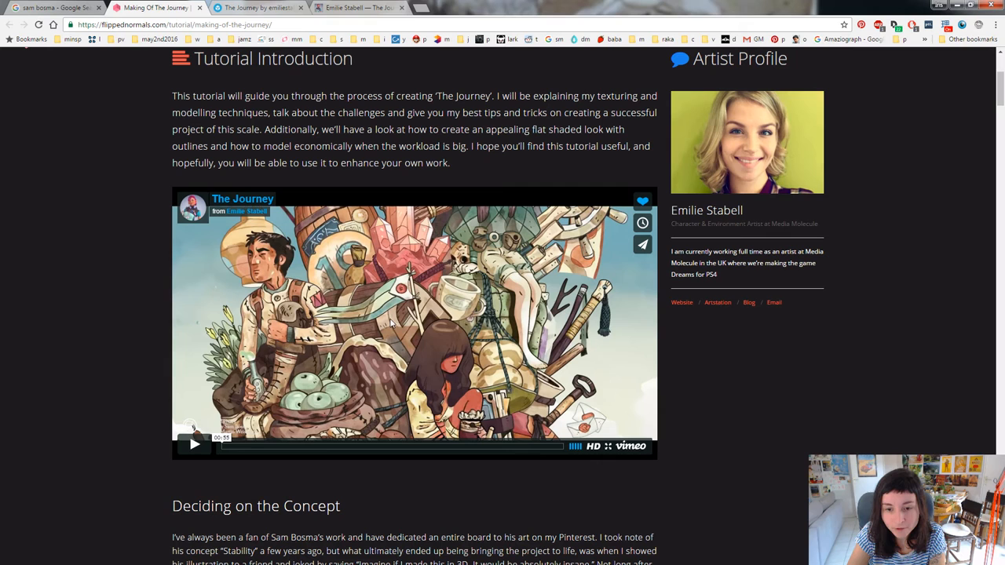
scroll(down, 3)
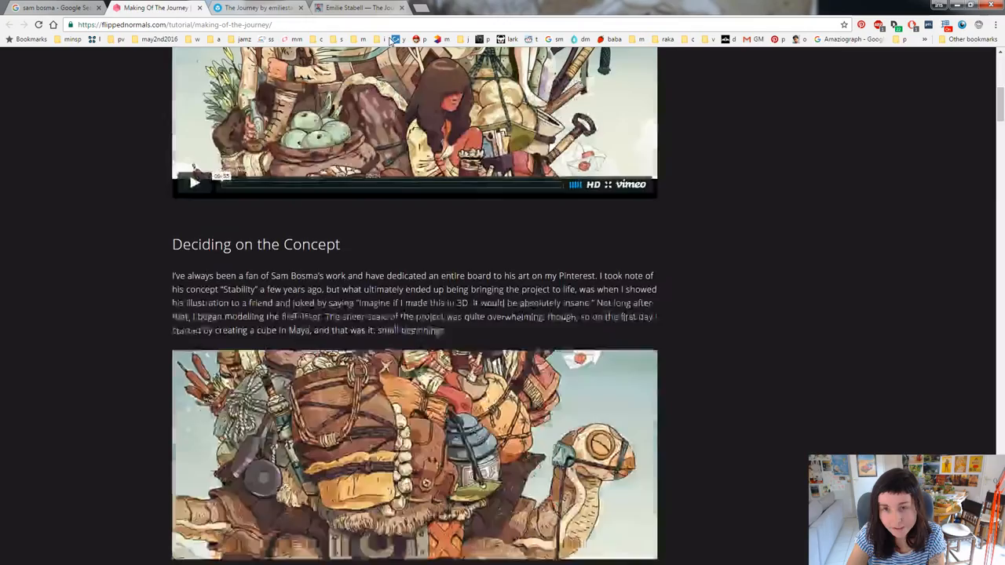
click(255, 8)
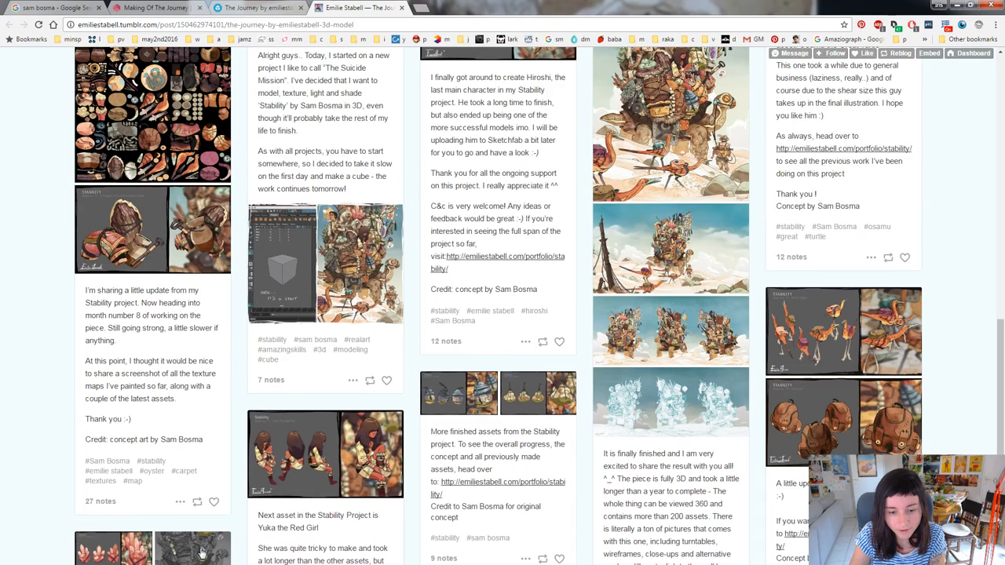
Scroll Emilie Stabell's Stability project posts, then return to the 'Making Of The Journey' tutorial
scroll(down, 3)
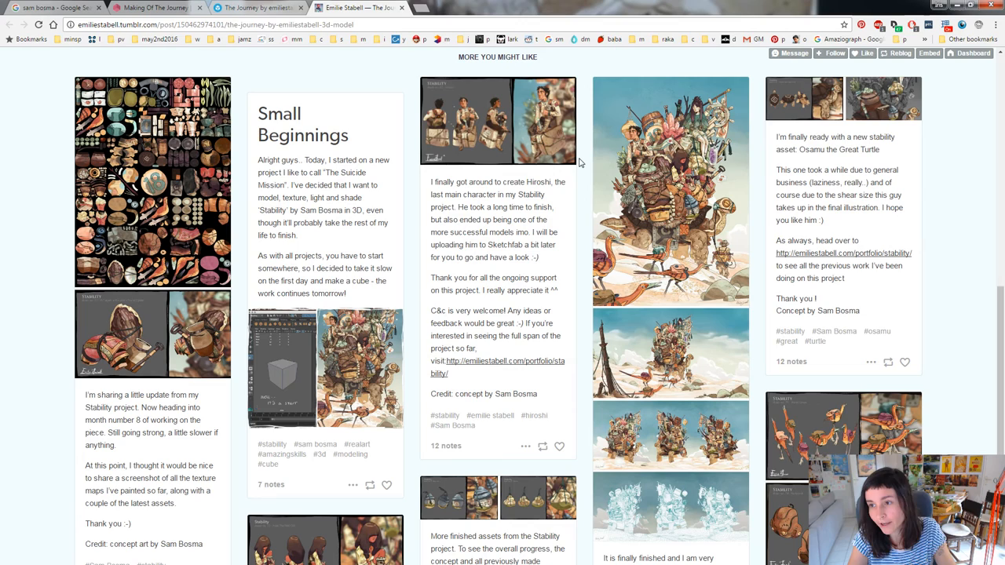
click(157, 7)
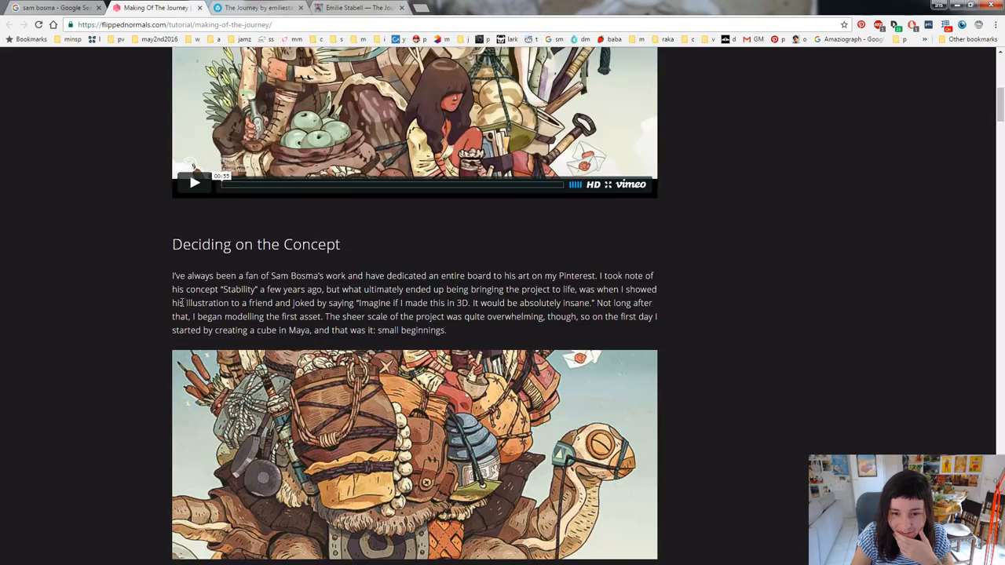
Read the tutorial's modelling and texturing sections, then switch to the Sketchfab 'The Journey' tab
scroll(down, 3)
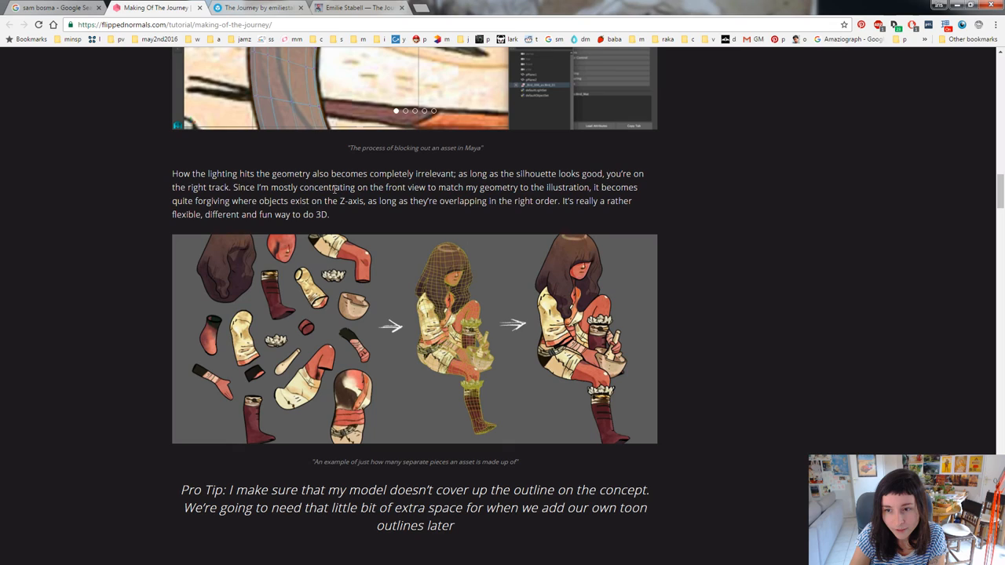
scroll(down, 3)
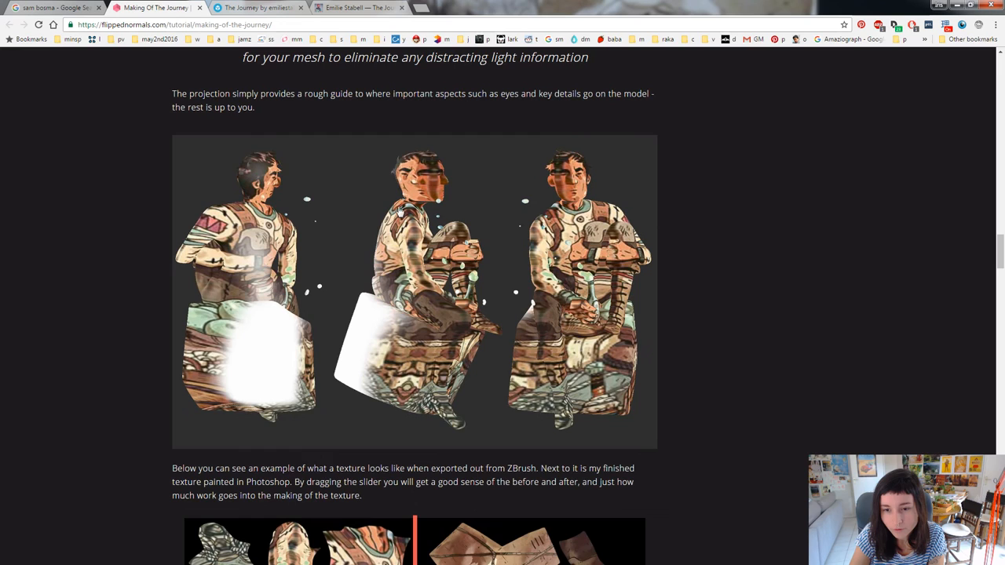
scroll(down, 3)
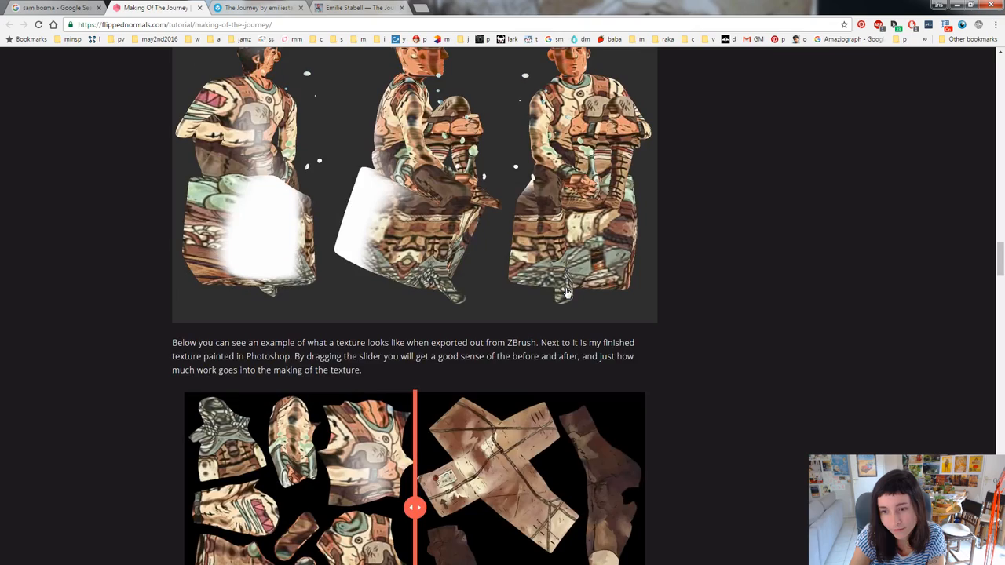
click(258, 7)
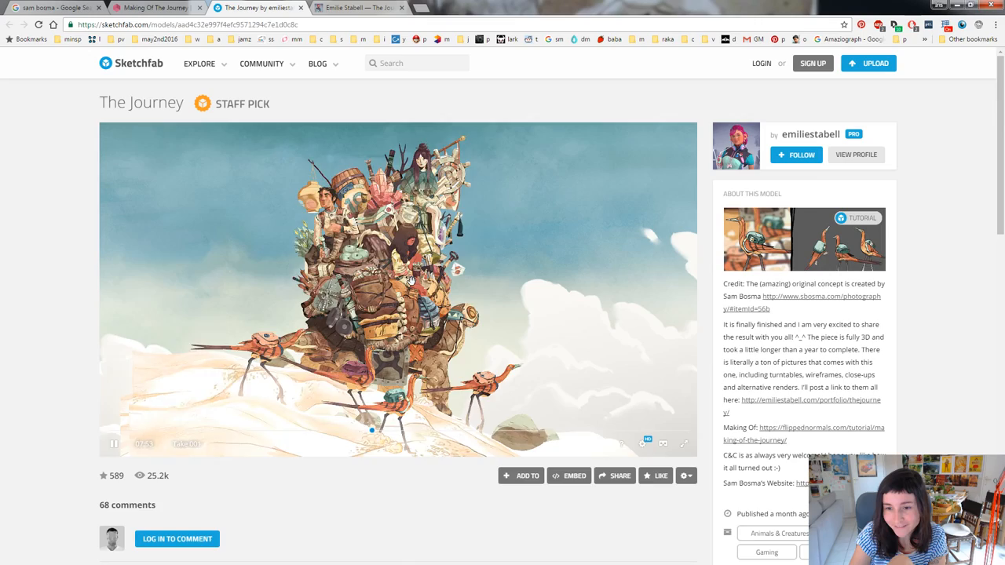
View The Journey model on Sketchfab, then return to the 'sam bosma' Google results
click(261, 64)
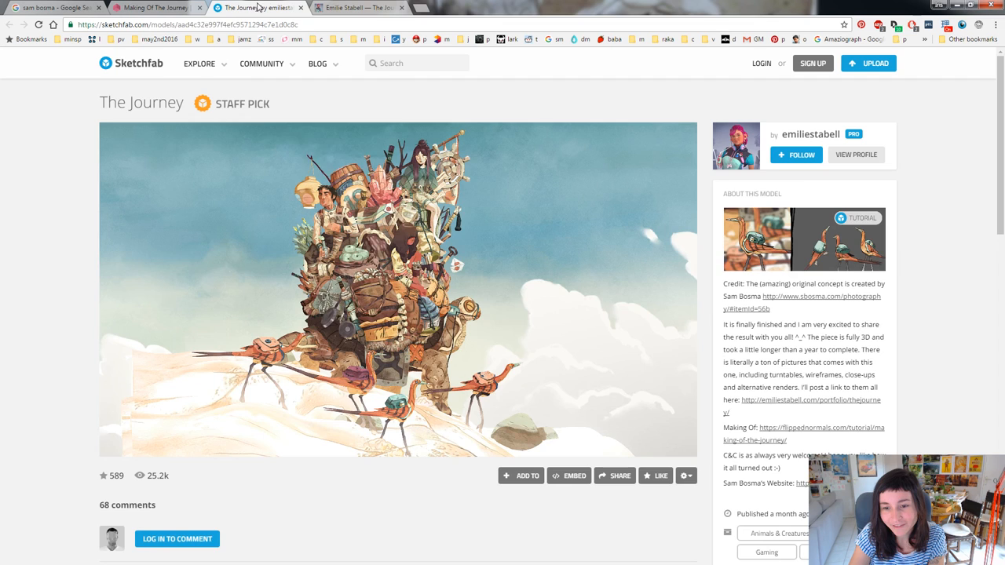
click(51, 7)
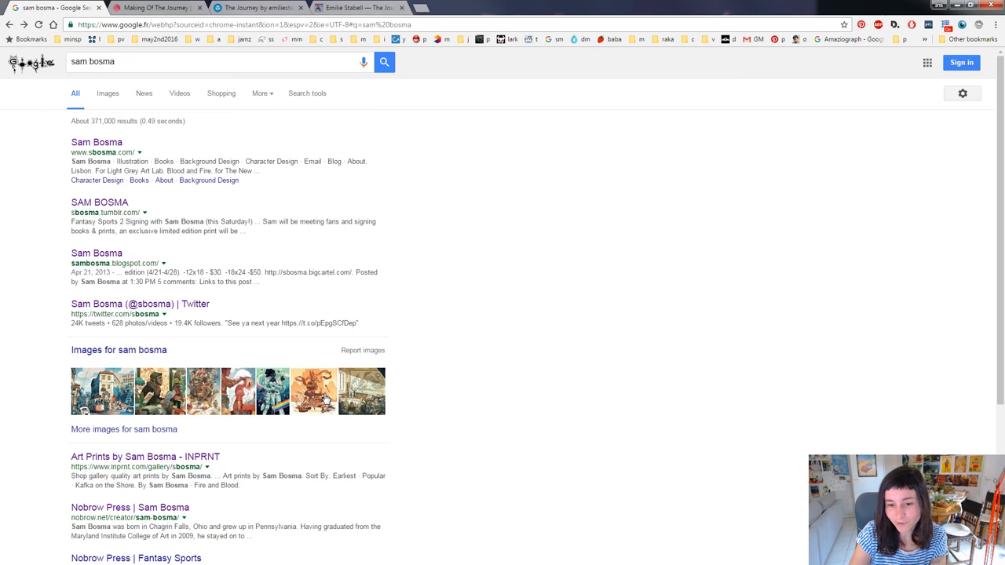